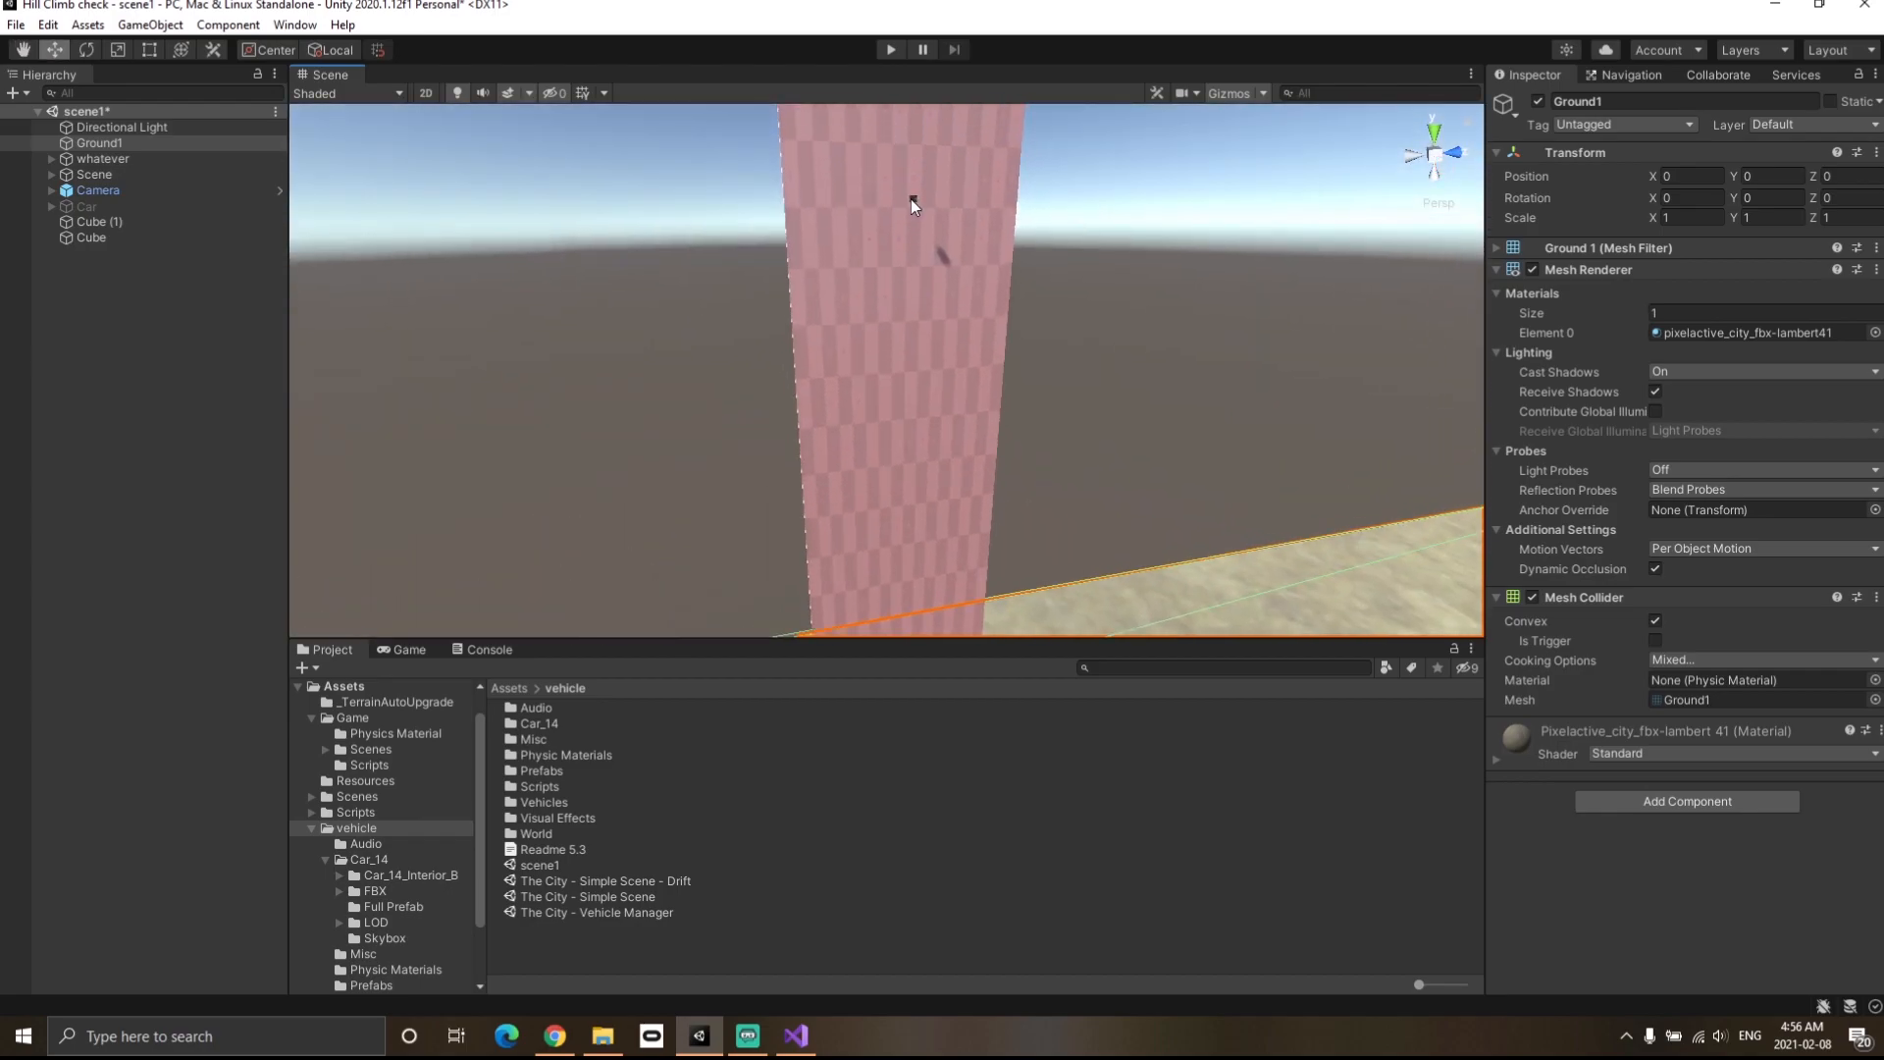
# Open the Unity Manual's continuous collision detection (CCD) page in Chrome, then return to Unity.
pyautogui.click(98, 221)
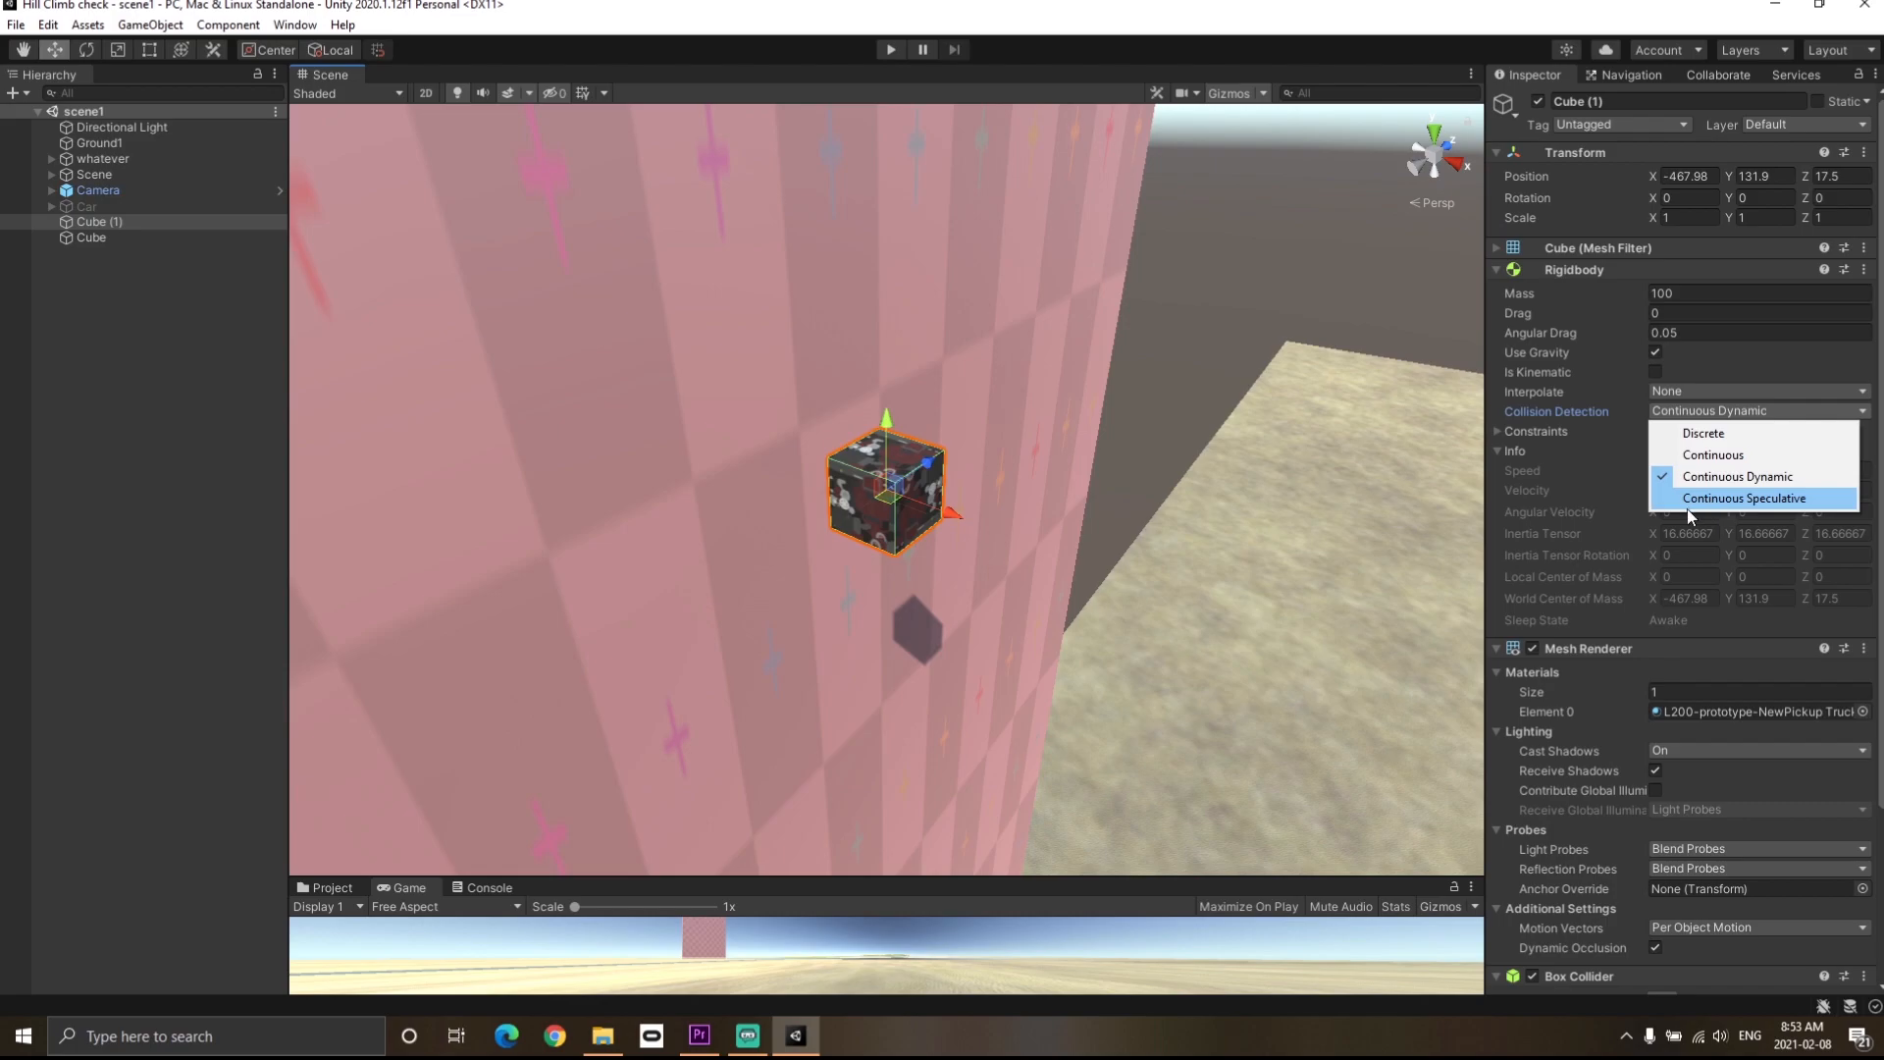
pyautogui.moveTo(1709, 497)
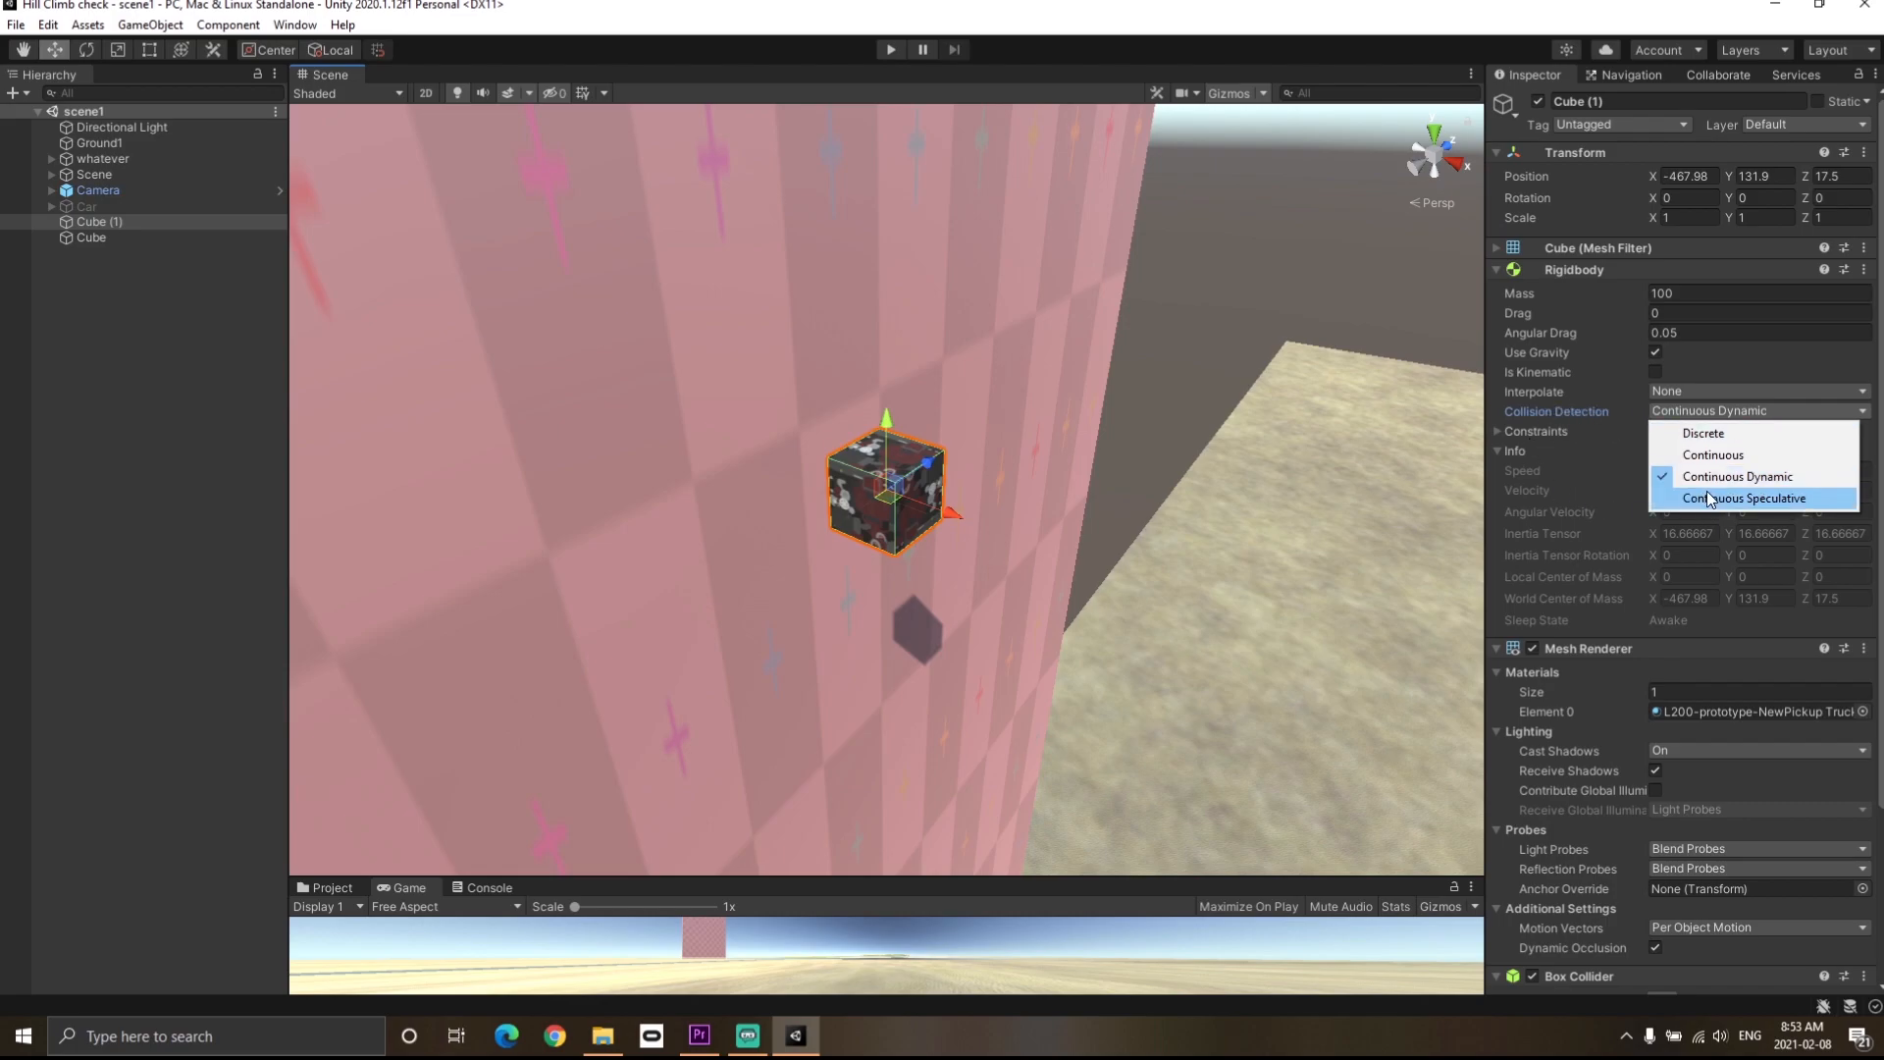
pyautogui.moveTo(974, 519)
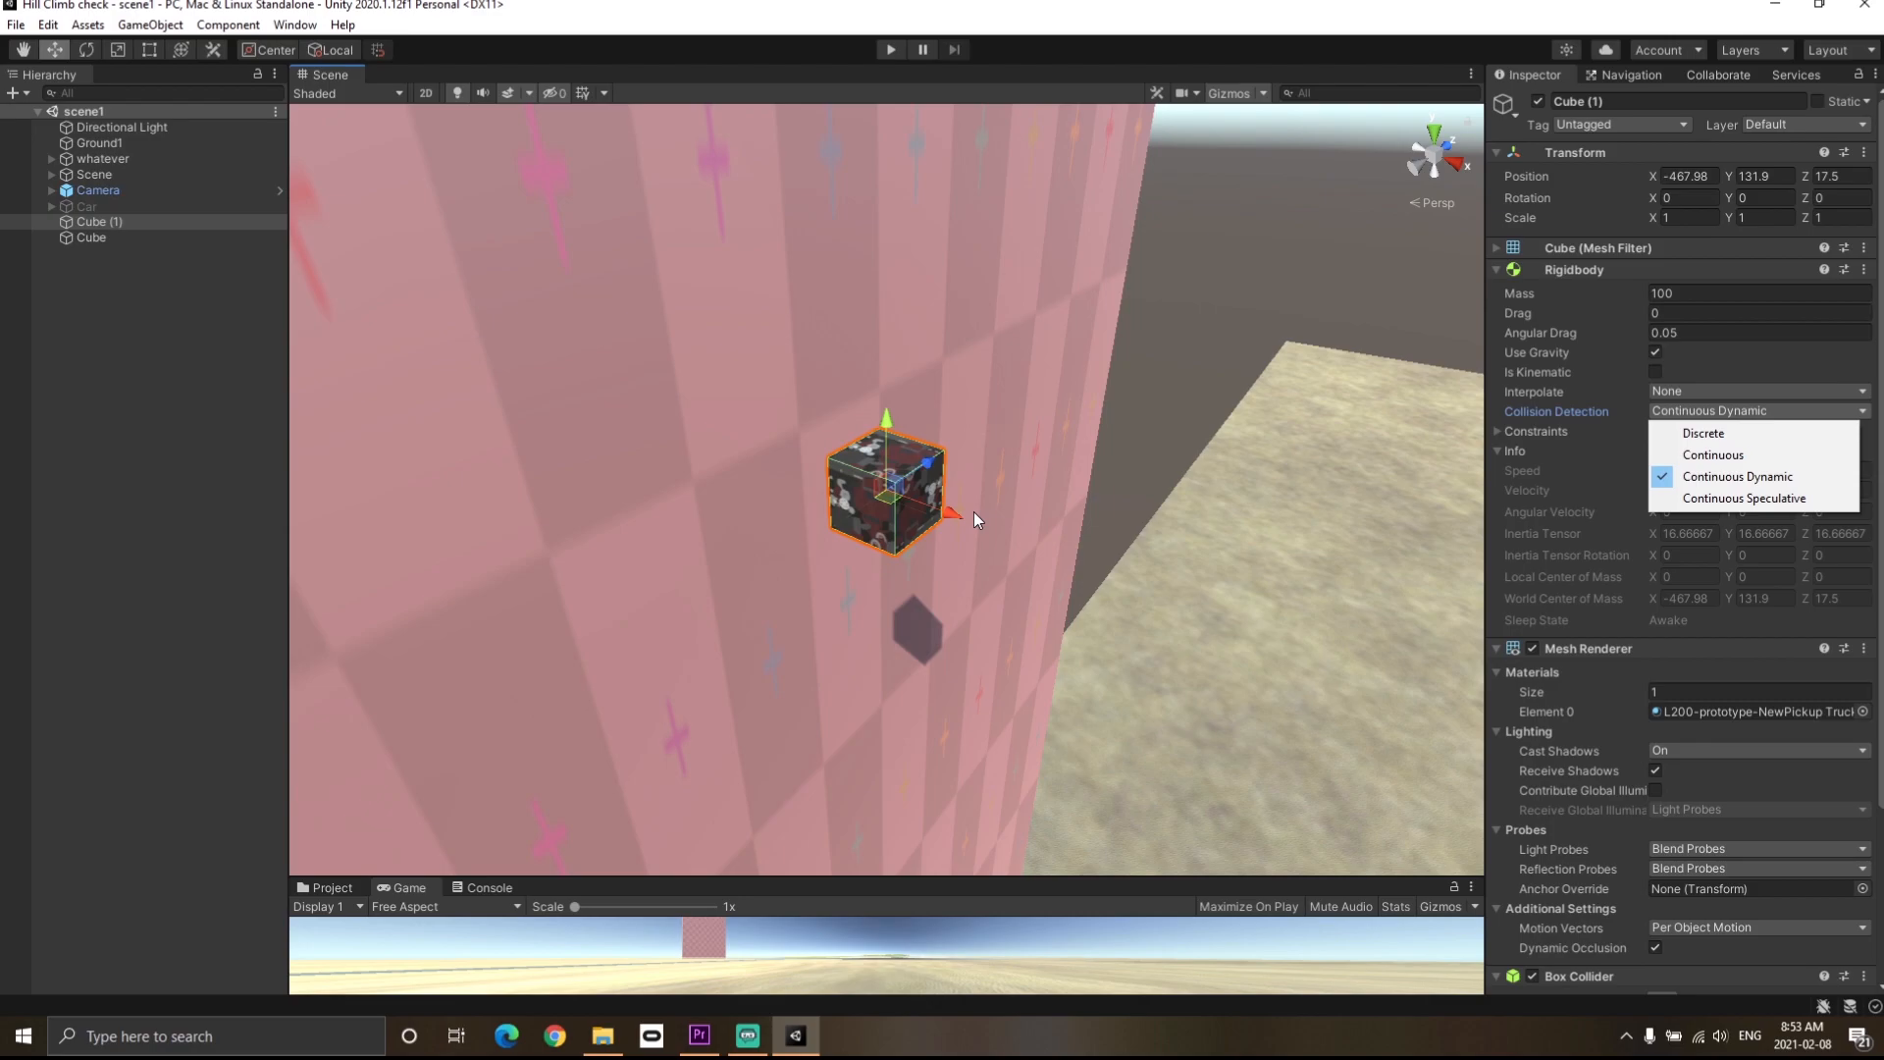
pyautogui.click(1738, 476)
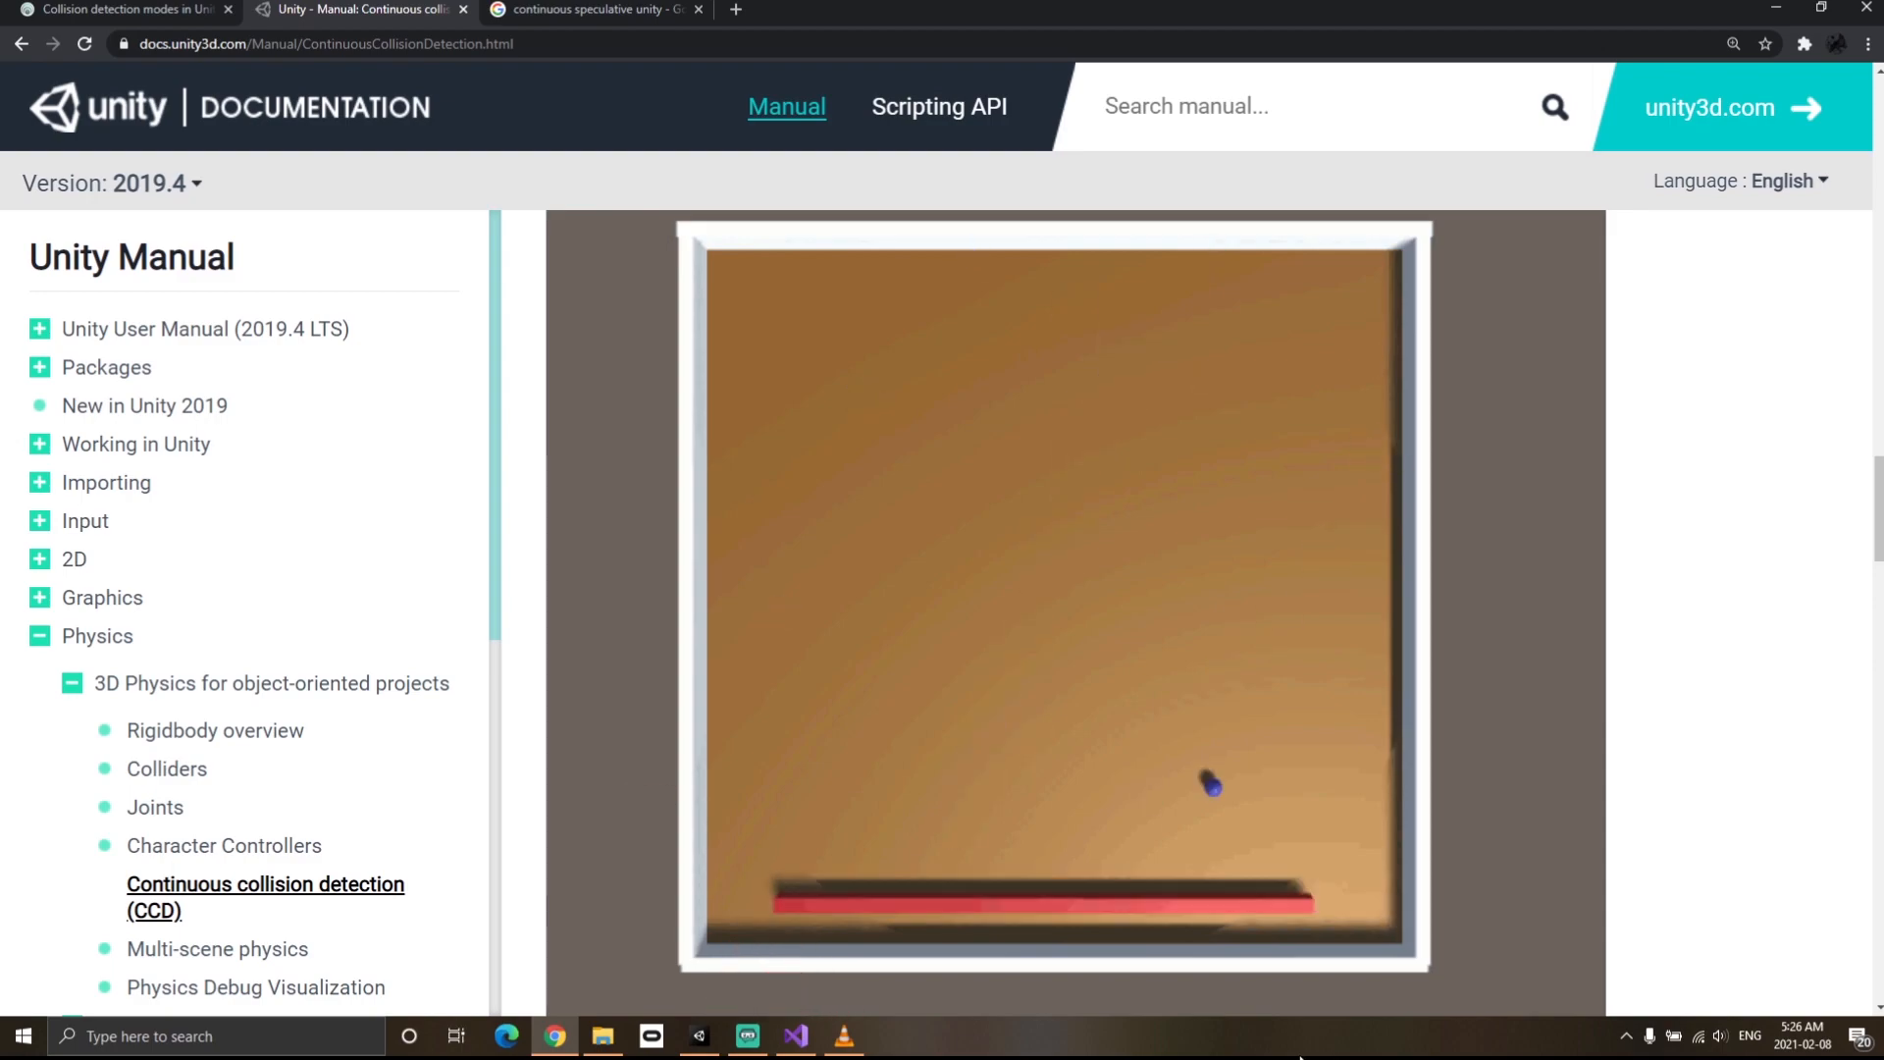
pyautogui.click(700, 1036)
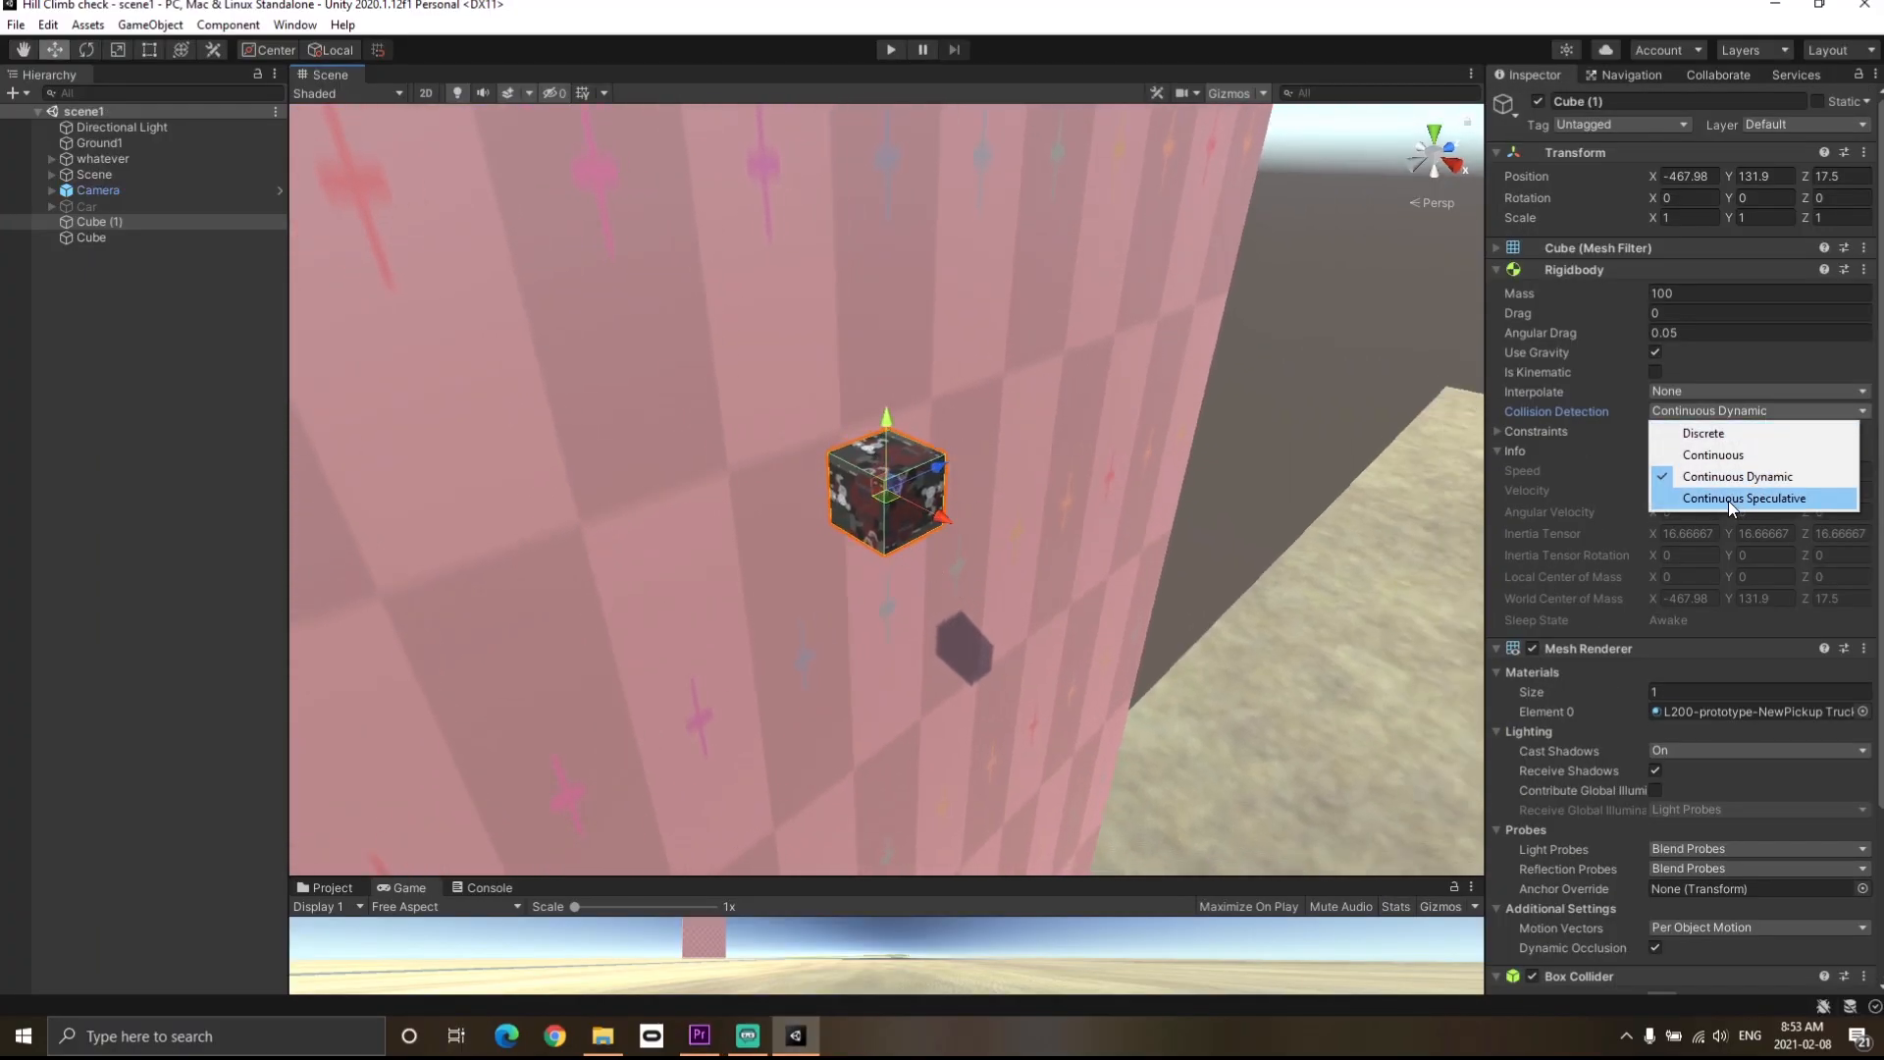
pyautogui.moveTo(1713, 454)
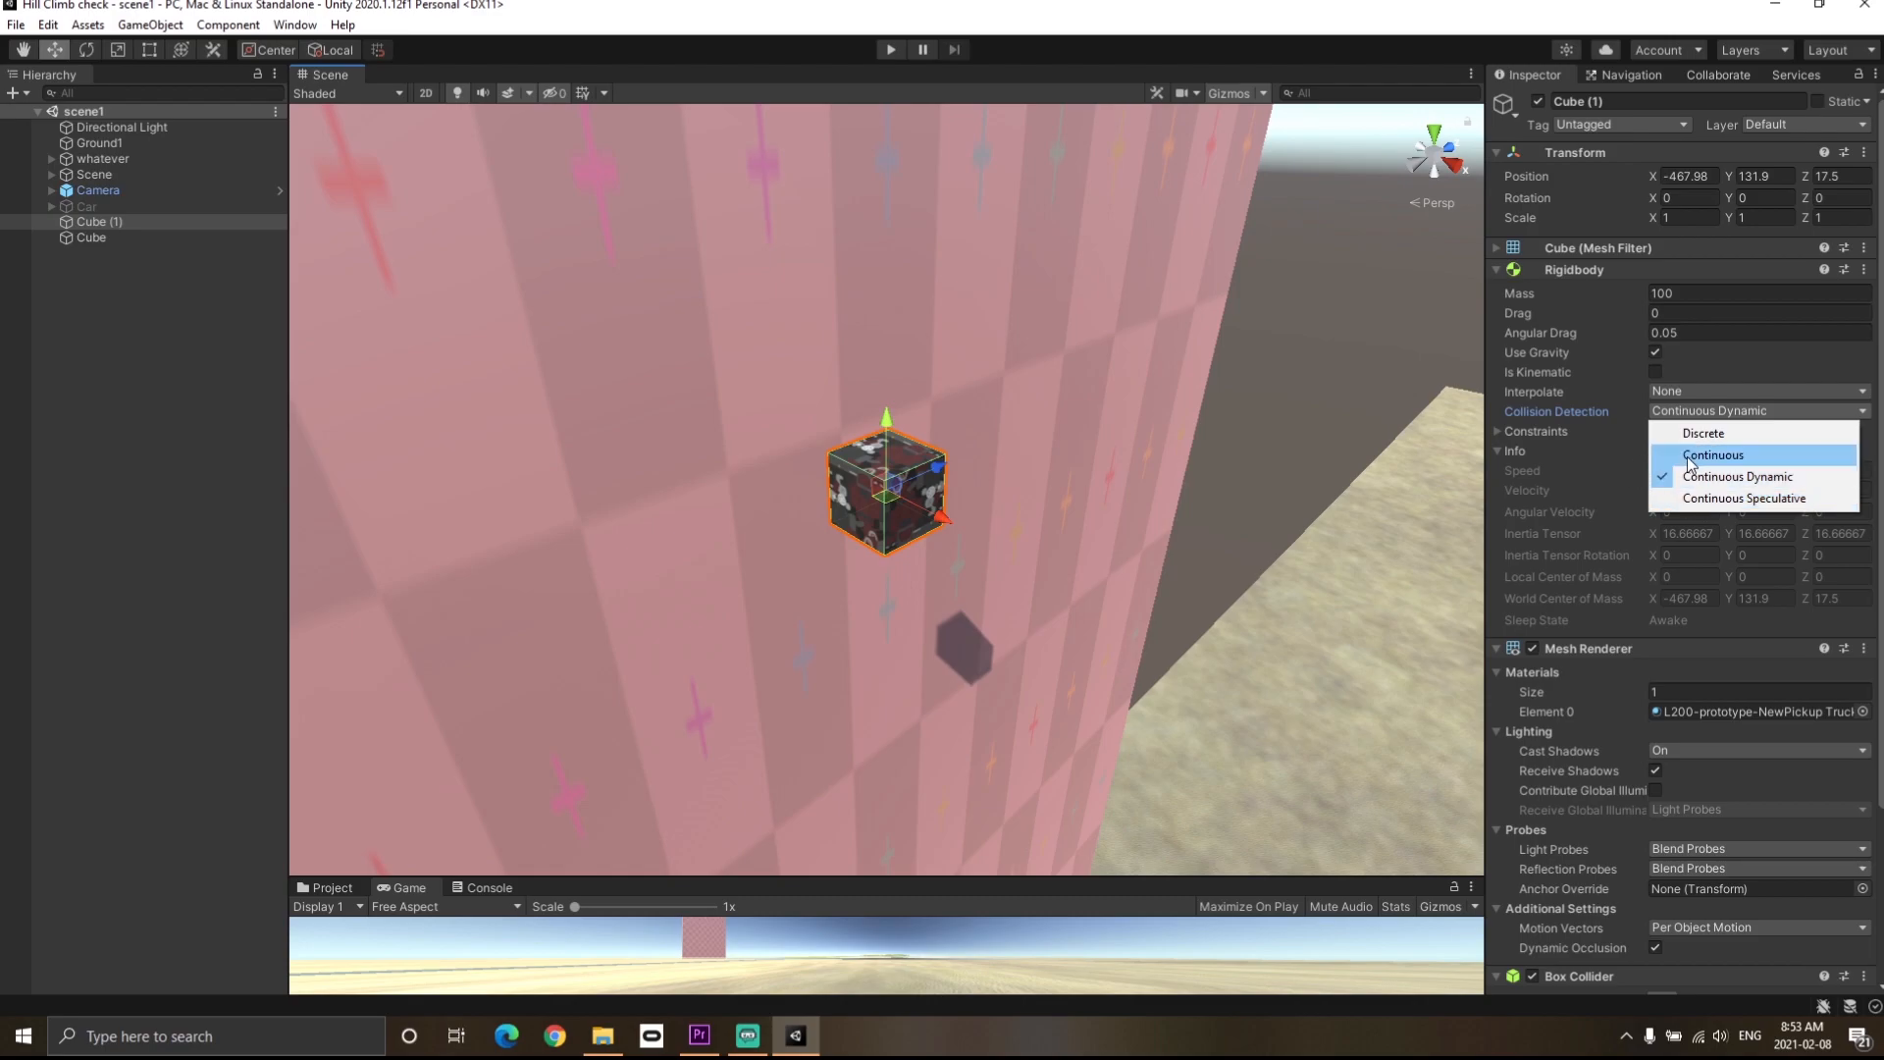
pyautogui.moveTo(1746, 497)
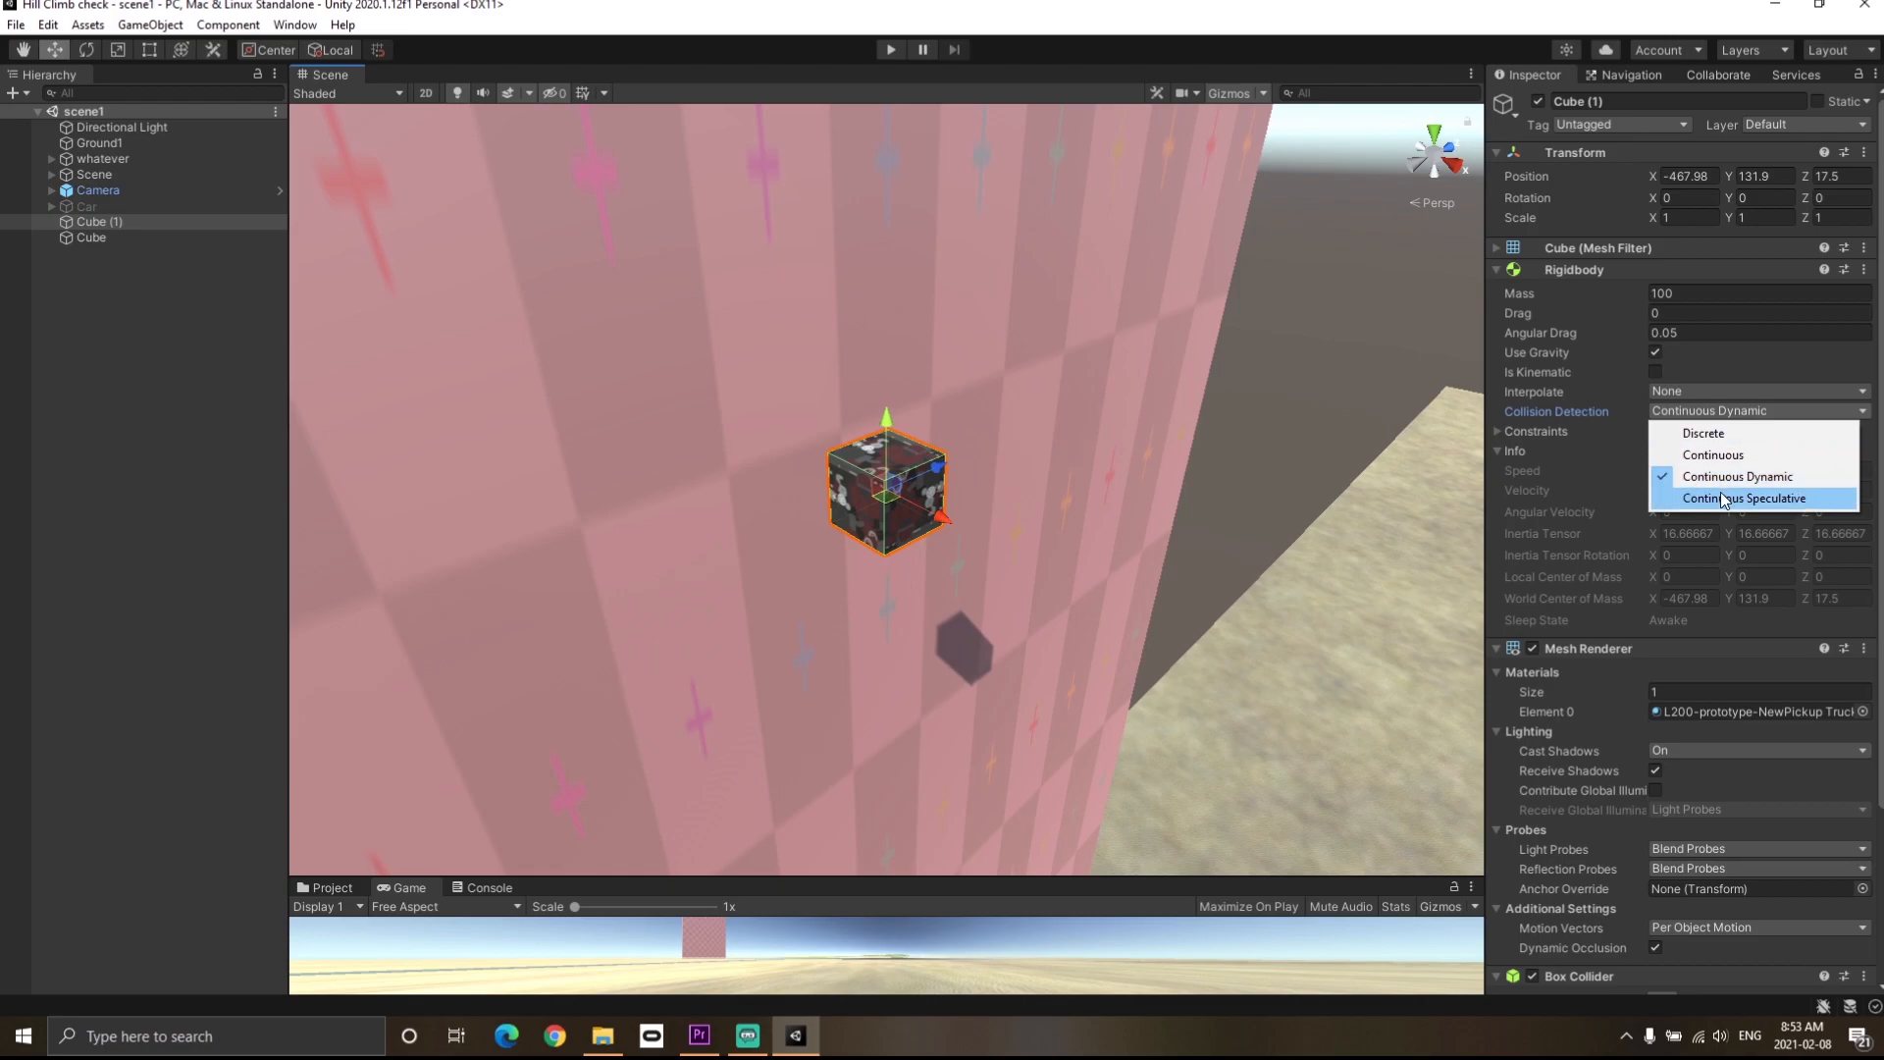